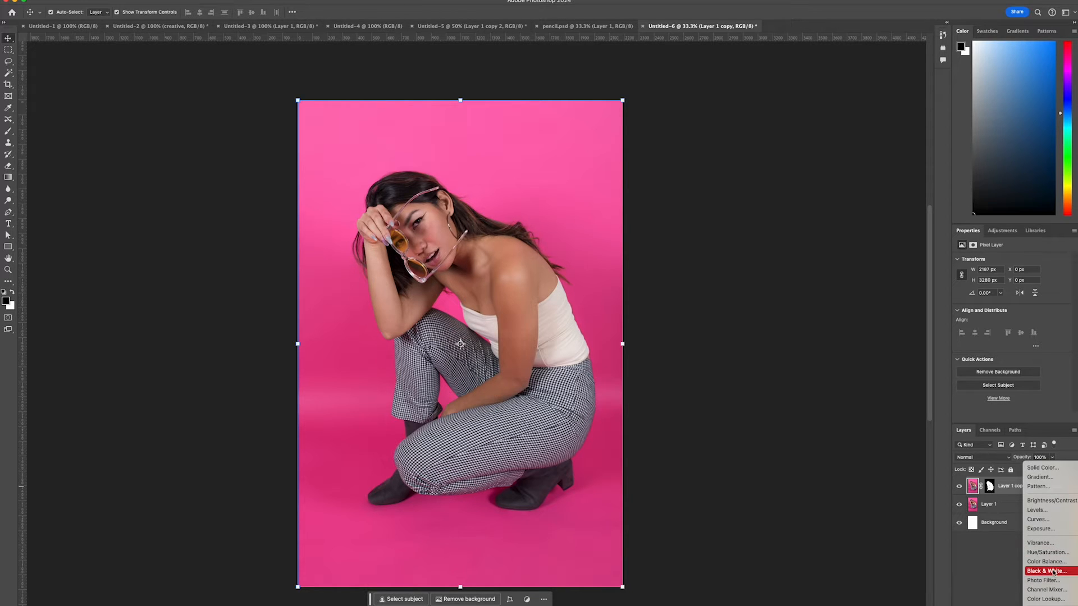
- Add a Black & White adjustment layer to turn the portrait grayscale, then select Layer 1 copy
left_click(1046, 570)
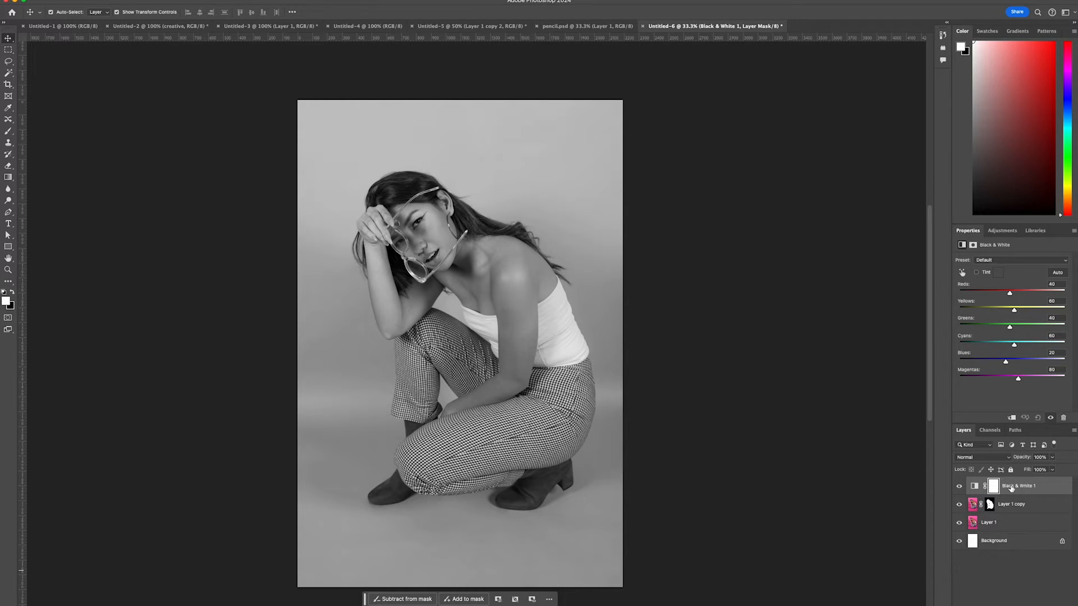
left_click(1011, 504)
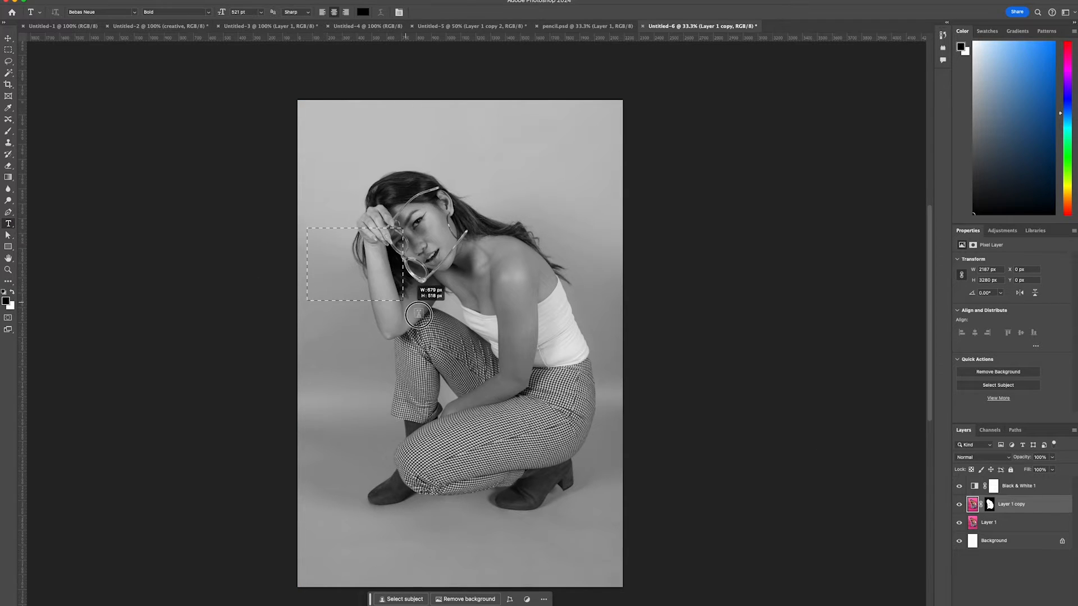
- Replace the placeholder 'LOREM IPSUM DOLOR SIT' with 'CREATIVE', deleting the extra trailing letter
type("LOREM IPSUM DOLOR SIT")
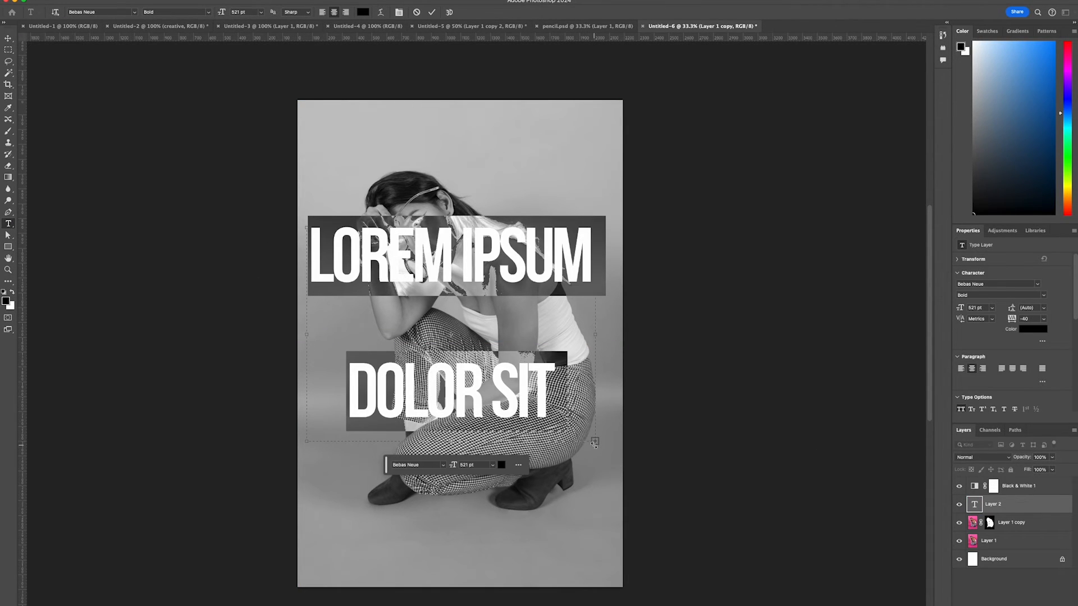
type("CREATIVER")
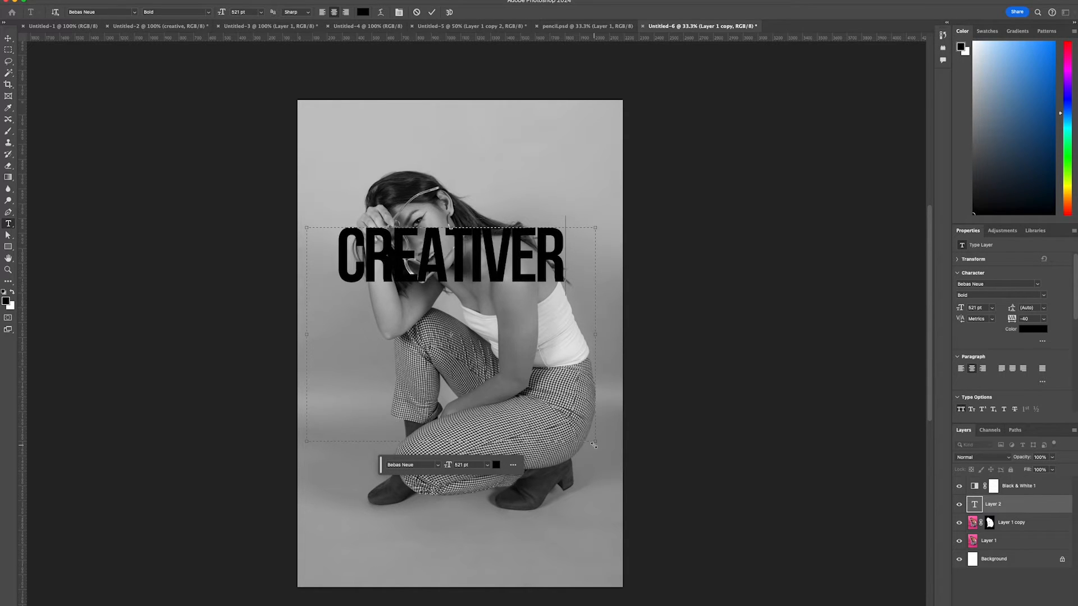
type("E")
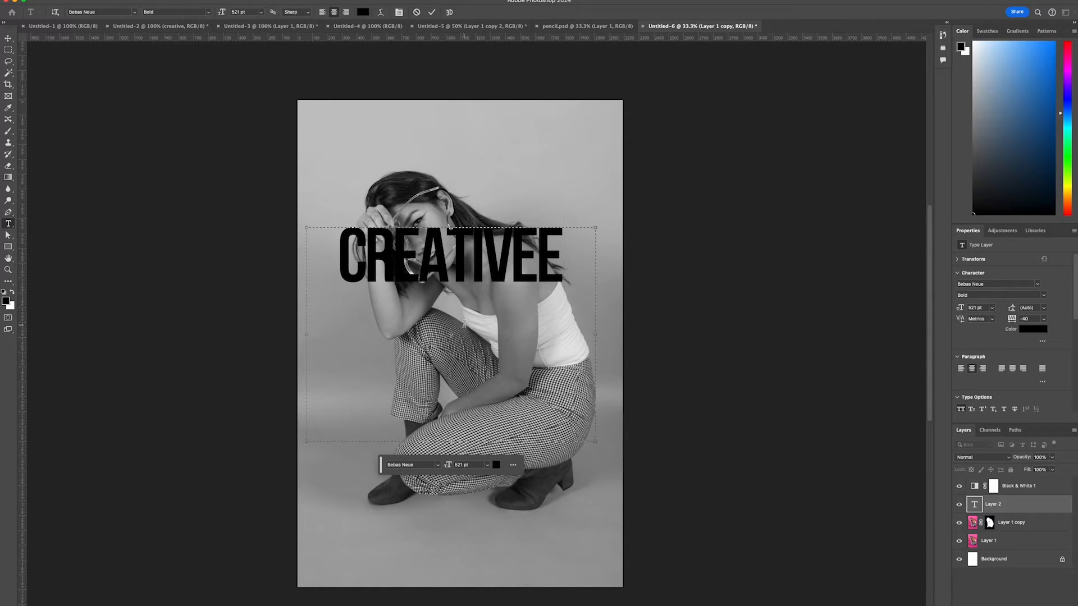
key("Backspace")
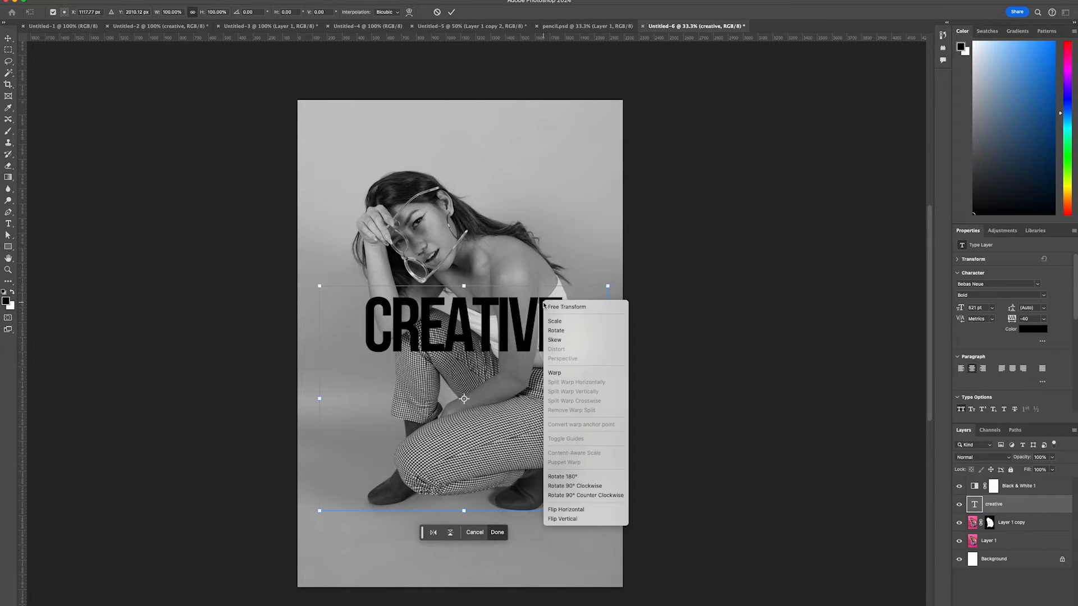
- Warp the CREATIVE text into a curved arc and duplicate the text layer
left_click(555, 373)
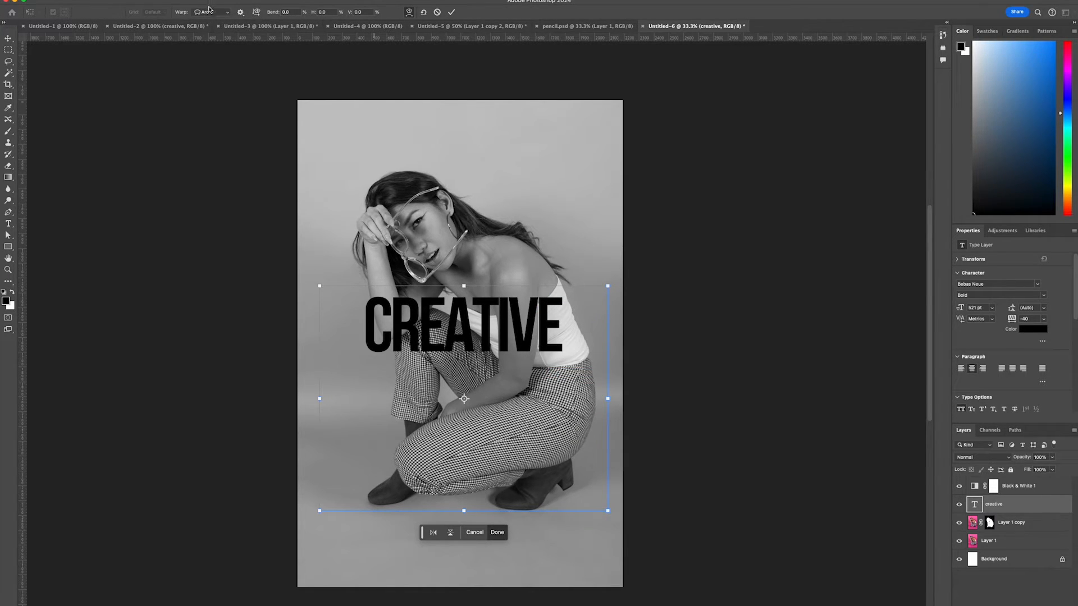
left_click(206, 11)
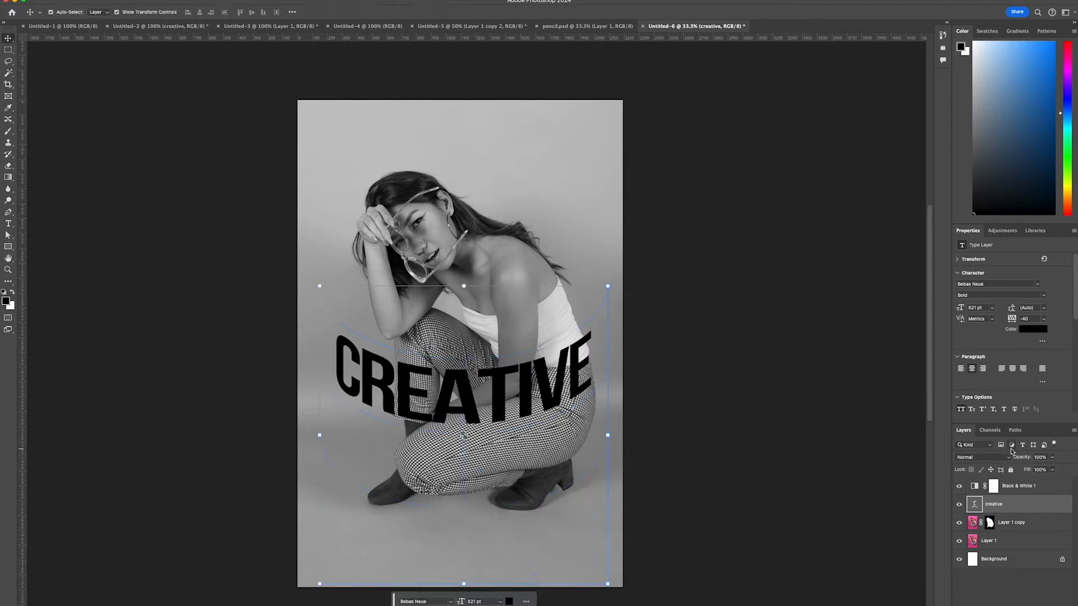
right_click(994, 504)
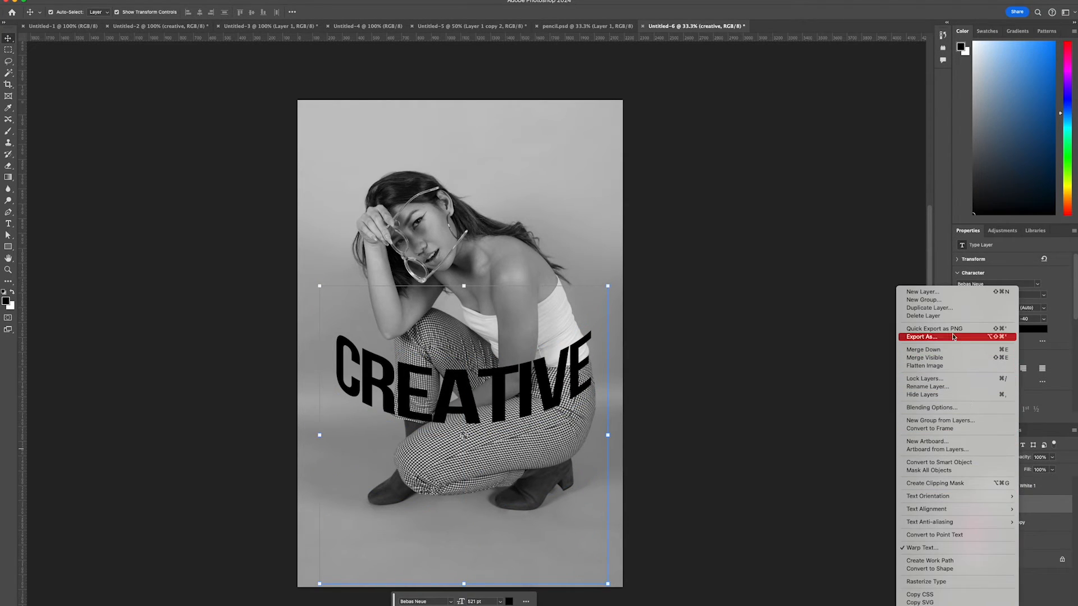
left_click(929, 308)
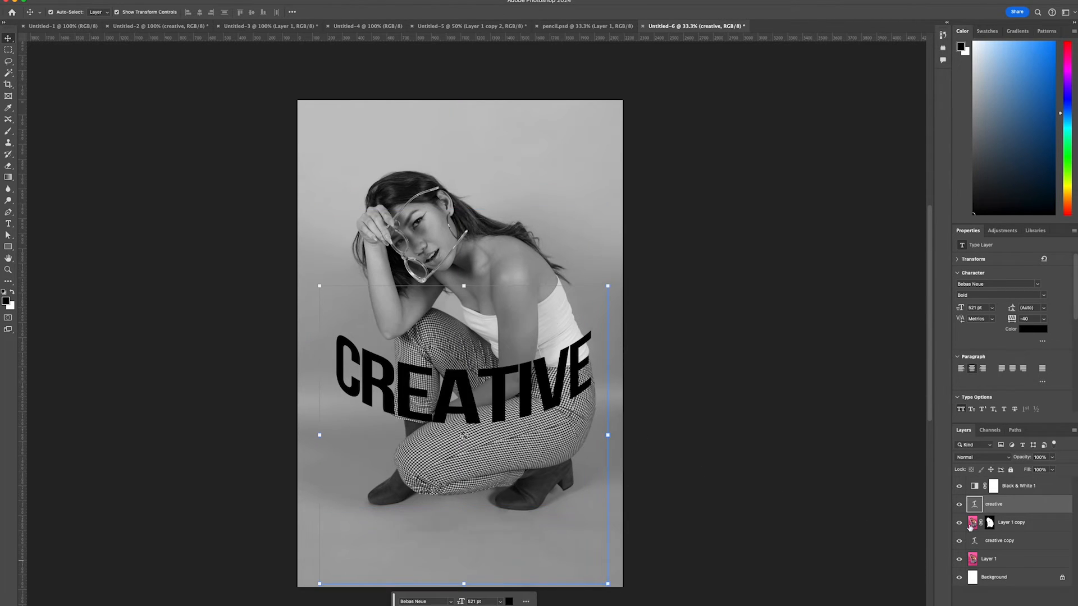
- Re-warp the duplicate CREATIVE layer's cylinder curve and move it up behind the woman
left_click(999, 540)
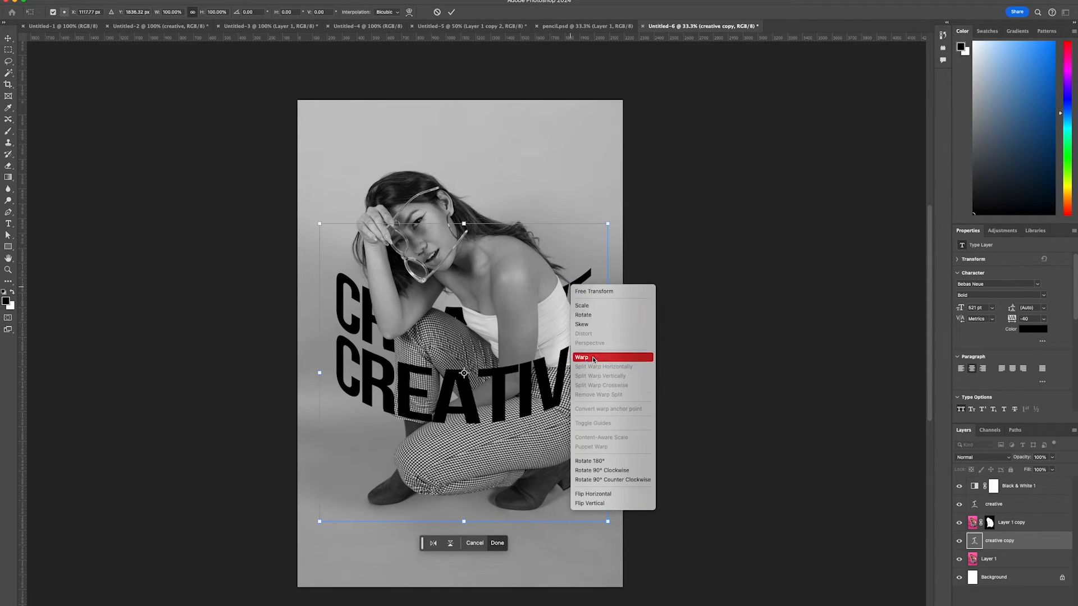
left_click(582, 357)
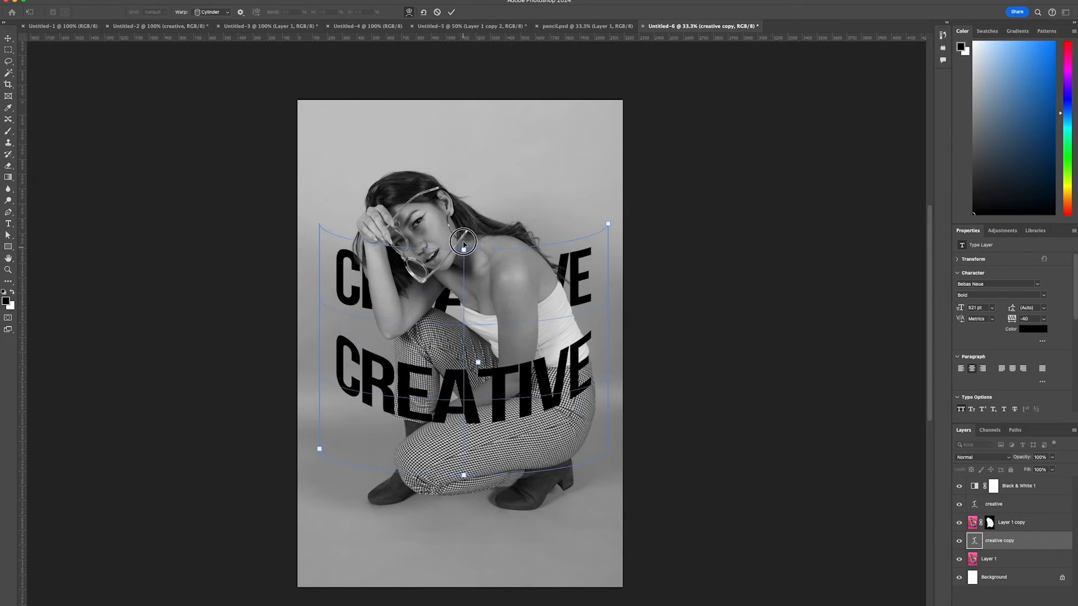
left_click_drag(463, 244, 460, 167)
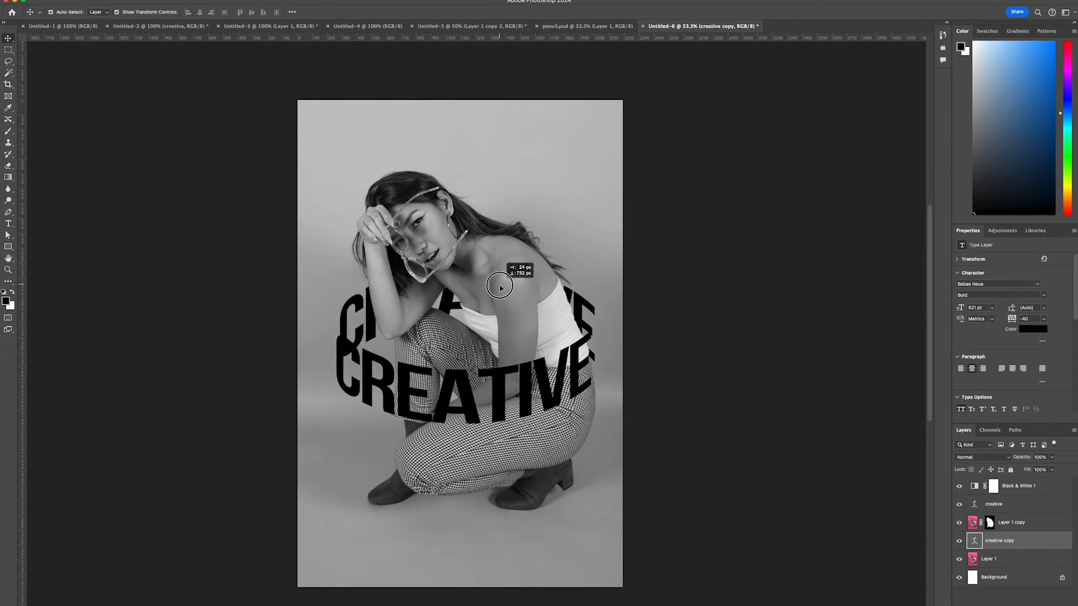
left_click_drag(499, 287, 495, 310)
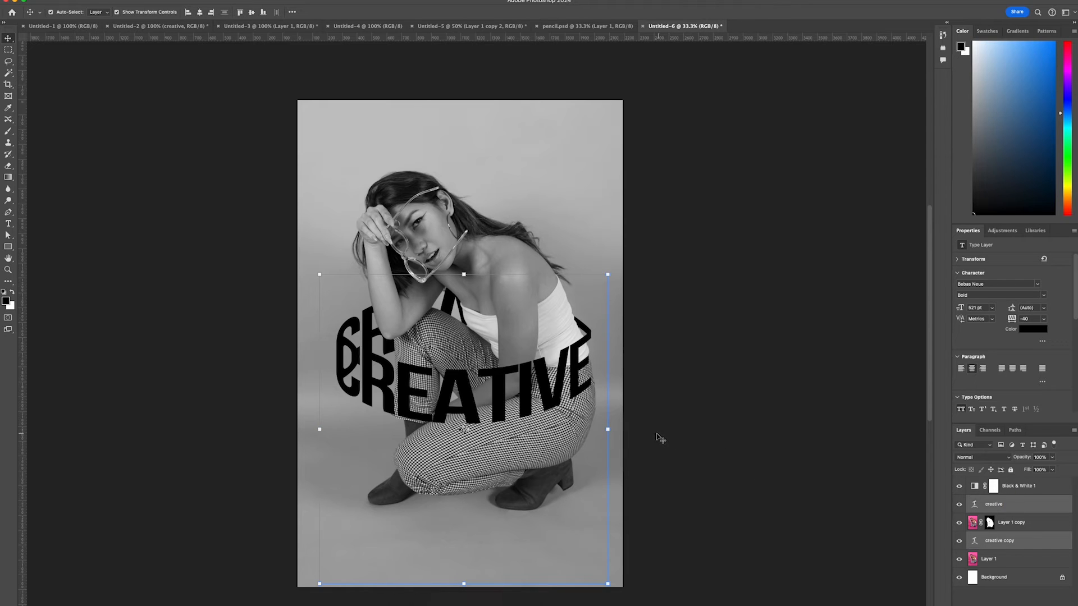
- Scale both CREATIVE text layers up together and reposition them around the woman
left_click_drag(607, 275, 640, 243)
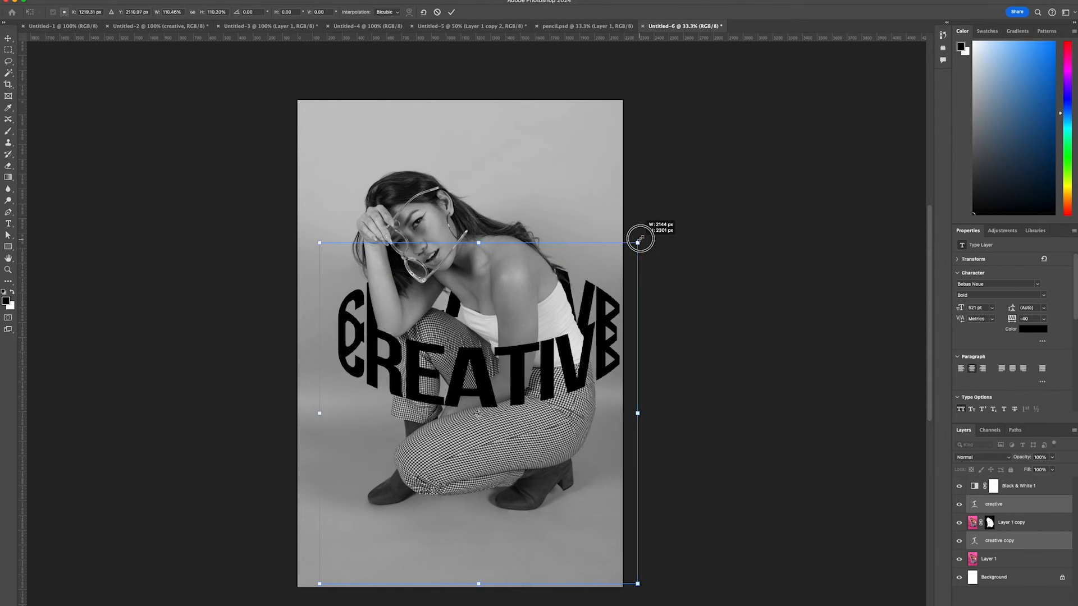
left_click_drag(640, 241, 577, 279)
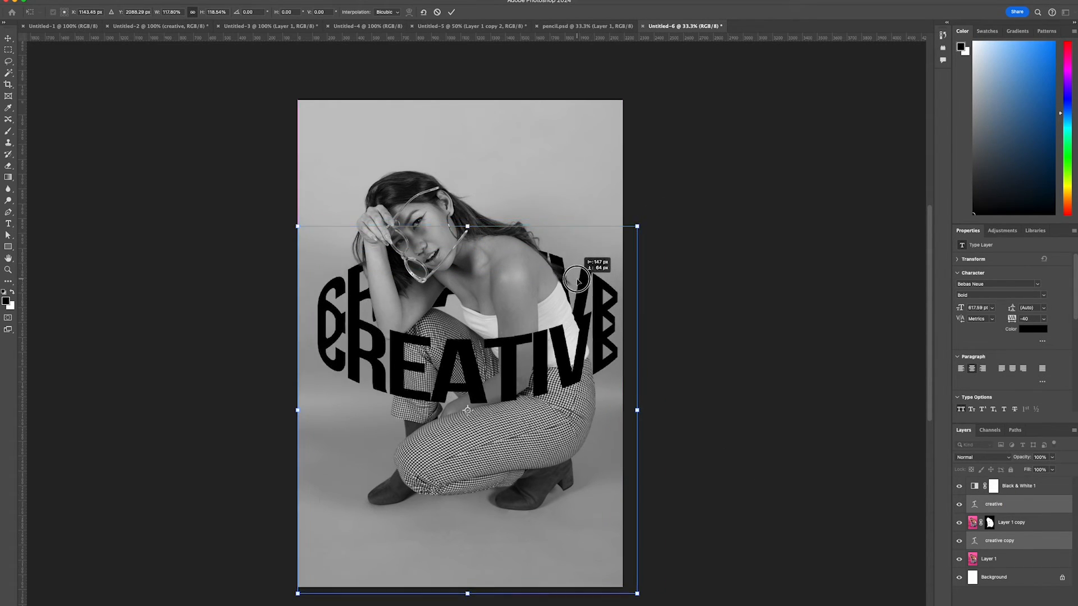
left_click_drag(576, 280, 579, 331)
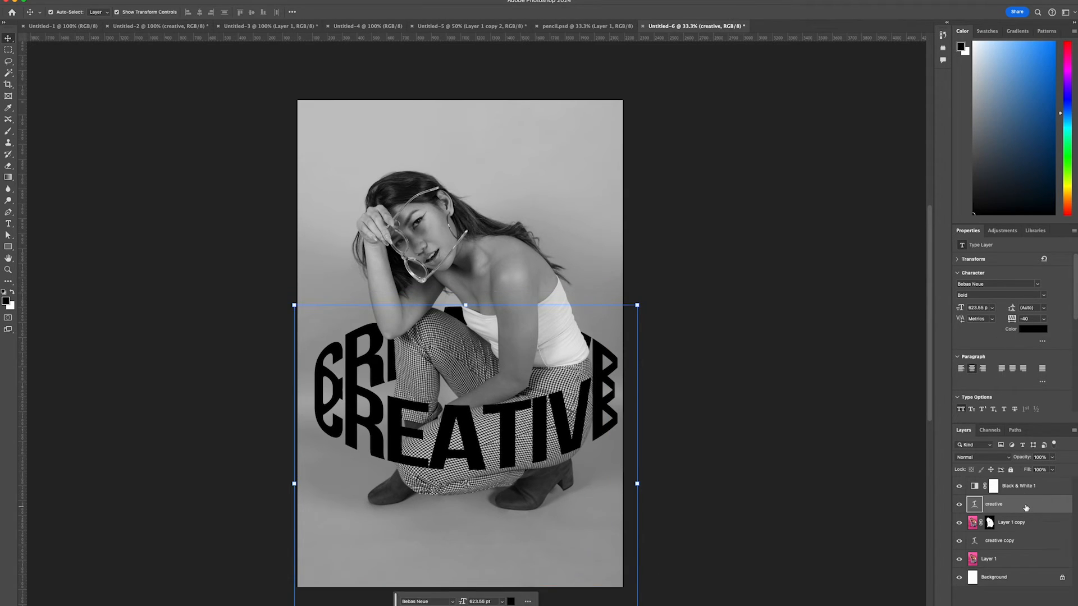
- Duplicate the CREATIVE layer and give 'creative copy 2' a white Color Overlay
right_click(995, 505)
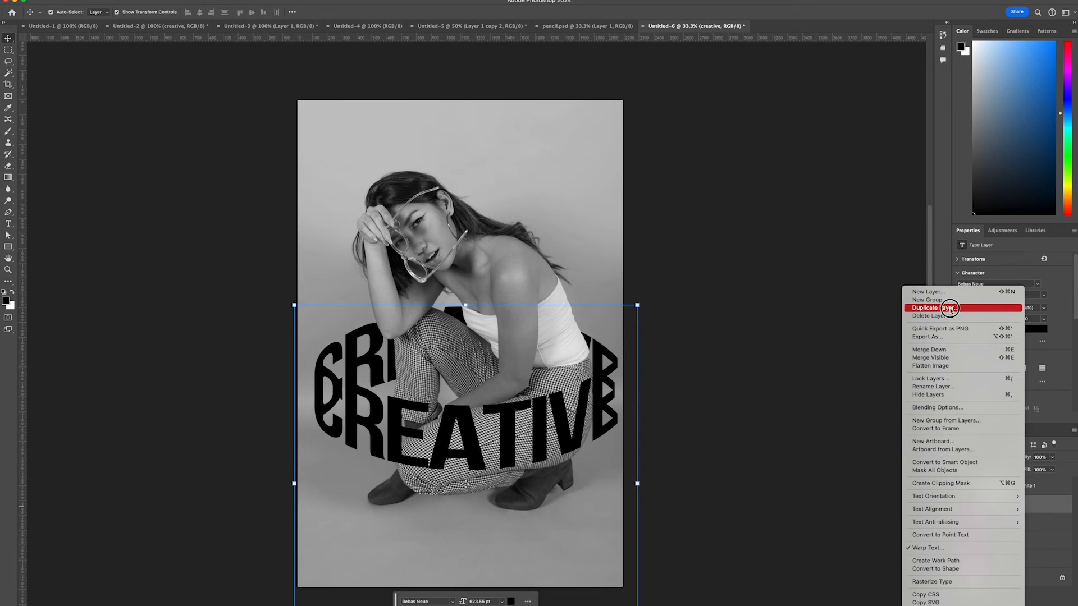
left_click(931, 307)
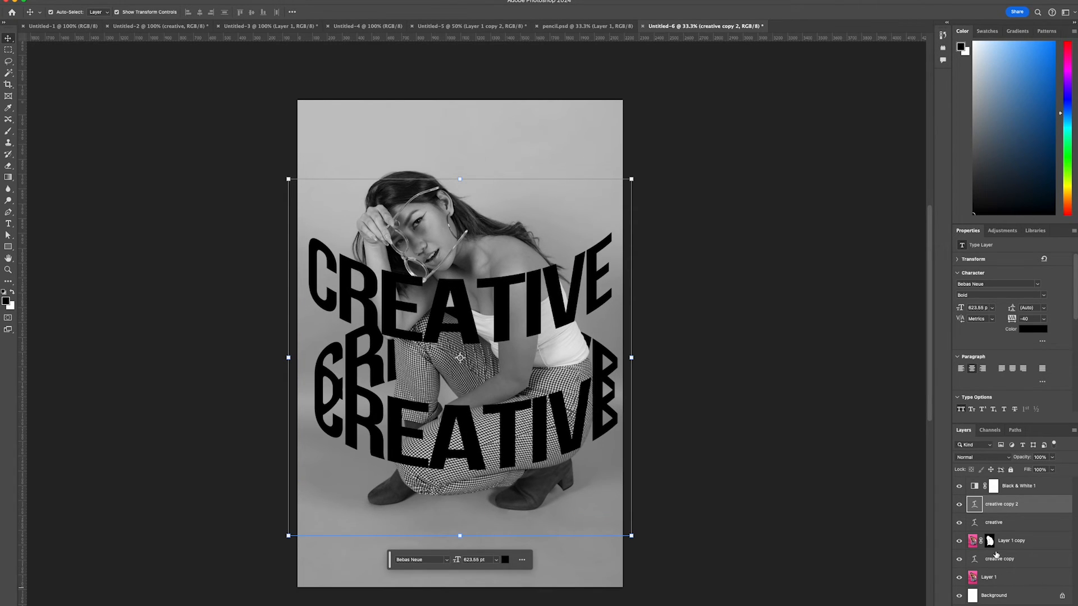
right_click(1001, 505)
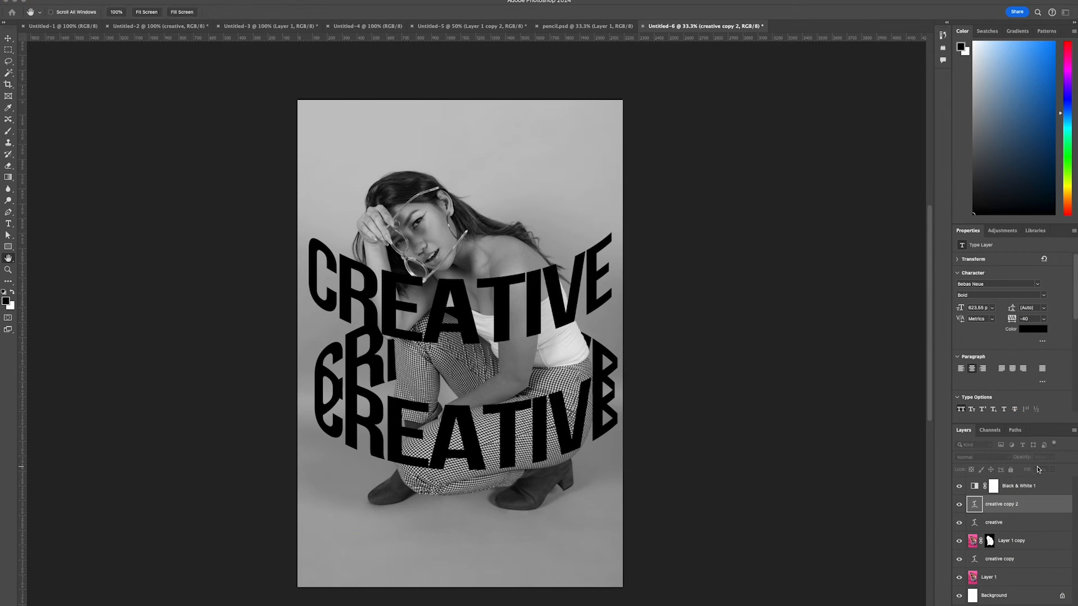
double_click(1001, 504)
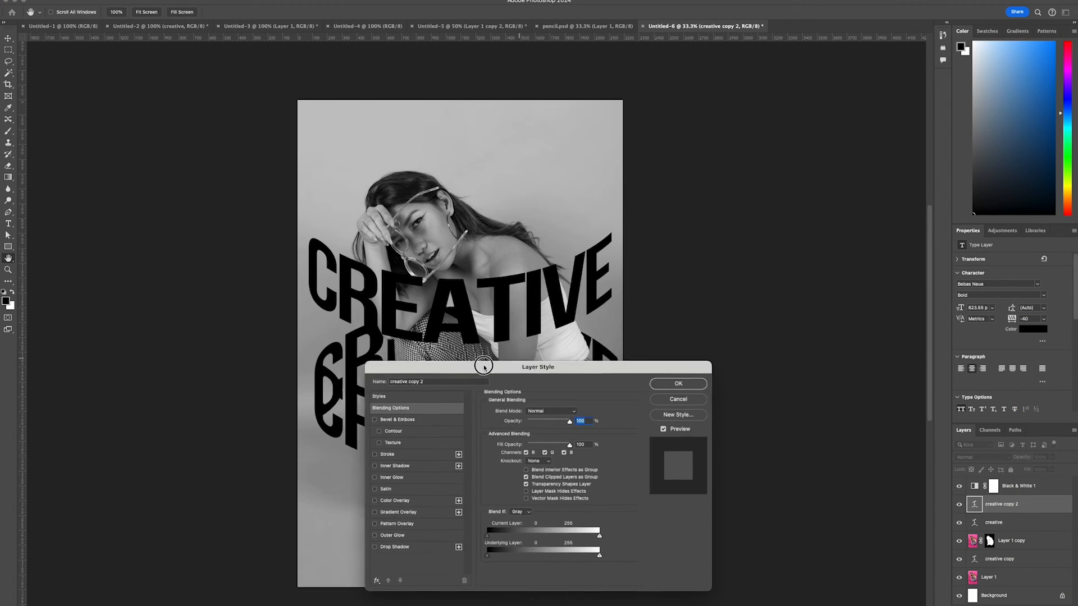
left_click(395, 499)
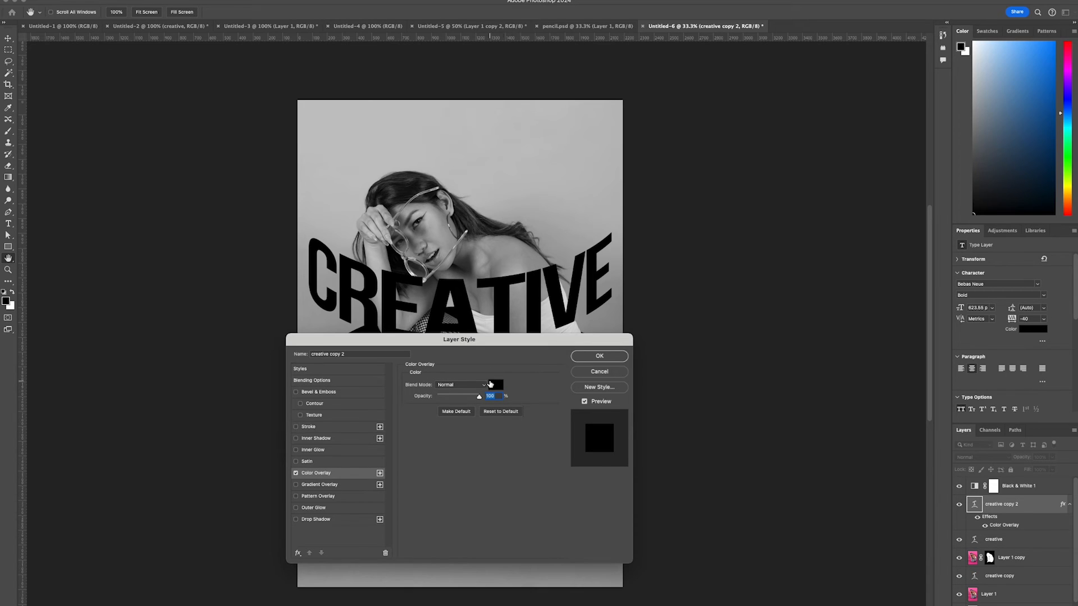
left_click(496, 384)
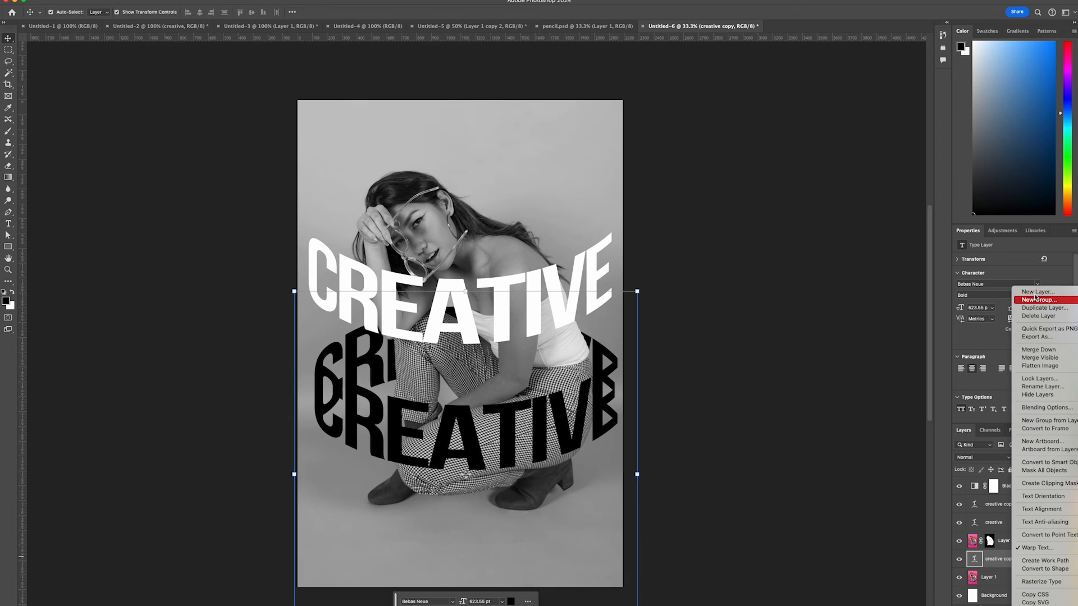
- Duplicate 'creative copy' into 'creative copy 3' with a white Color Overlay around her head
left_click(1043, 307)
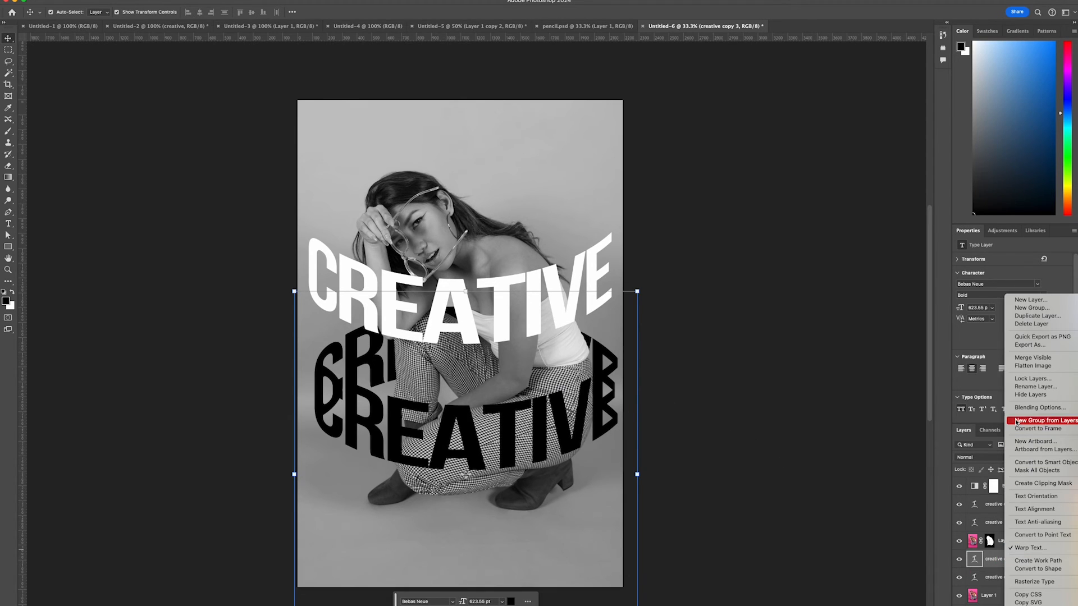
mouse_move(1038, 316)
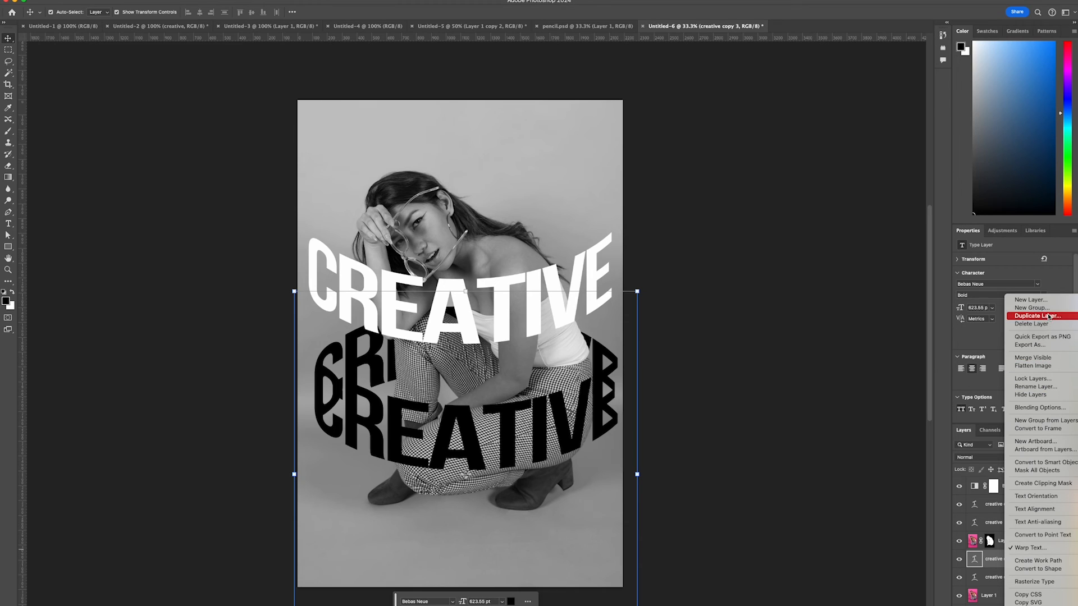
left_click(1041, 407)
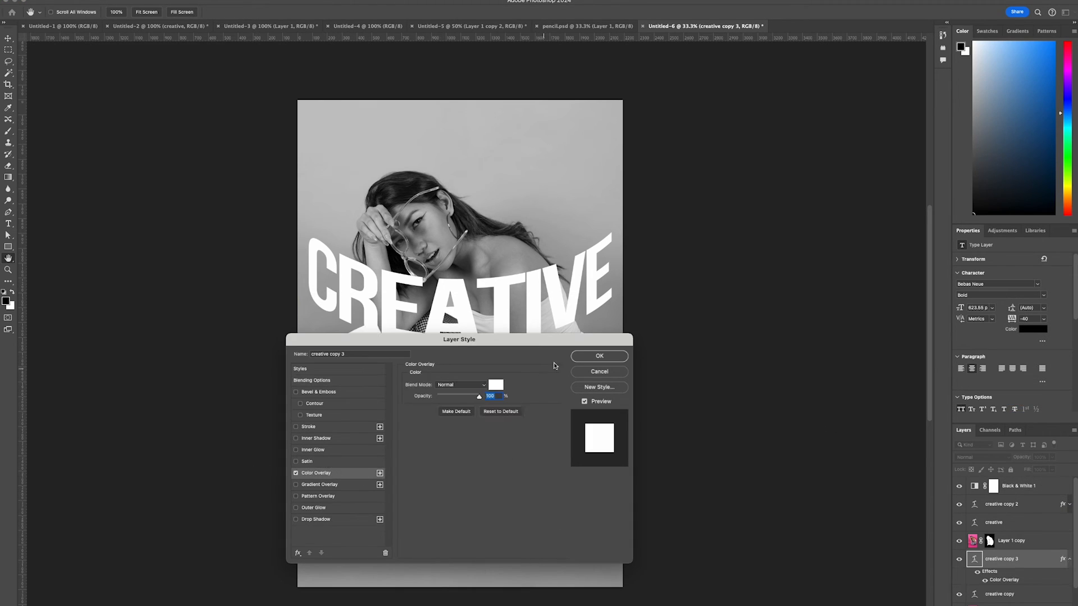
left_click(598, 356)
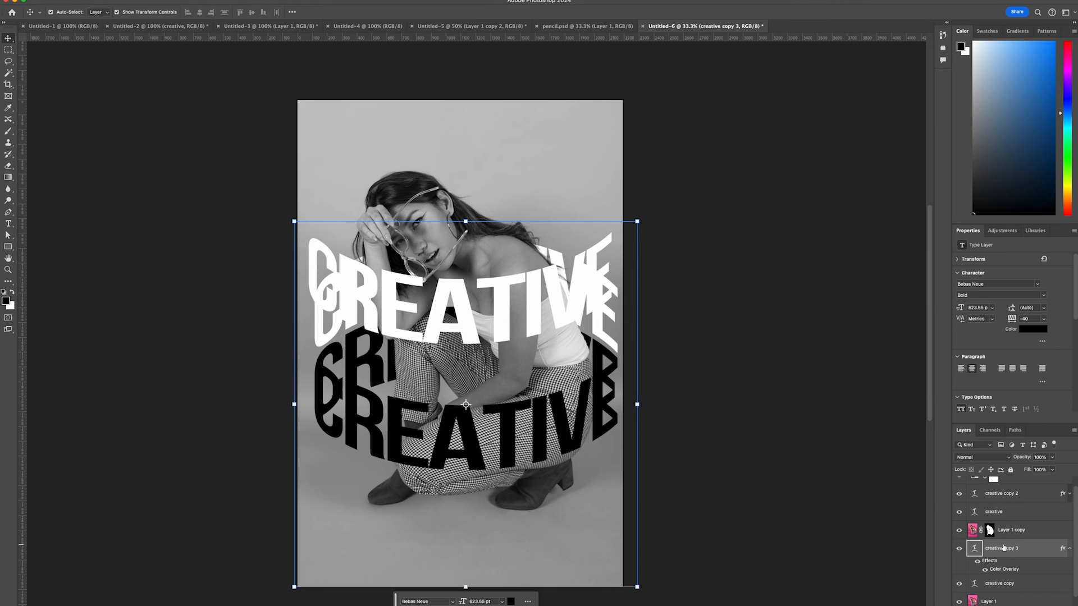
mouse_move(557, 256)
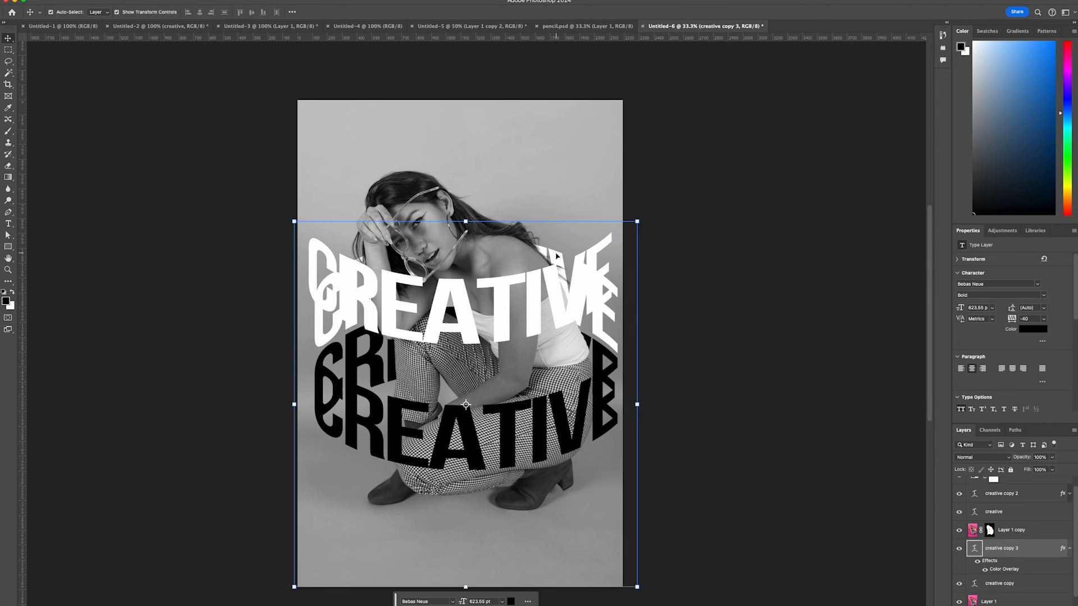
left_click(1001, 493)
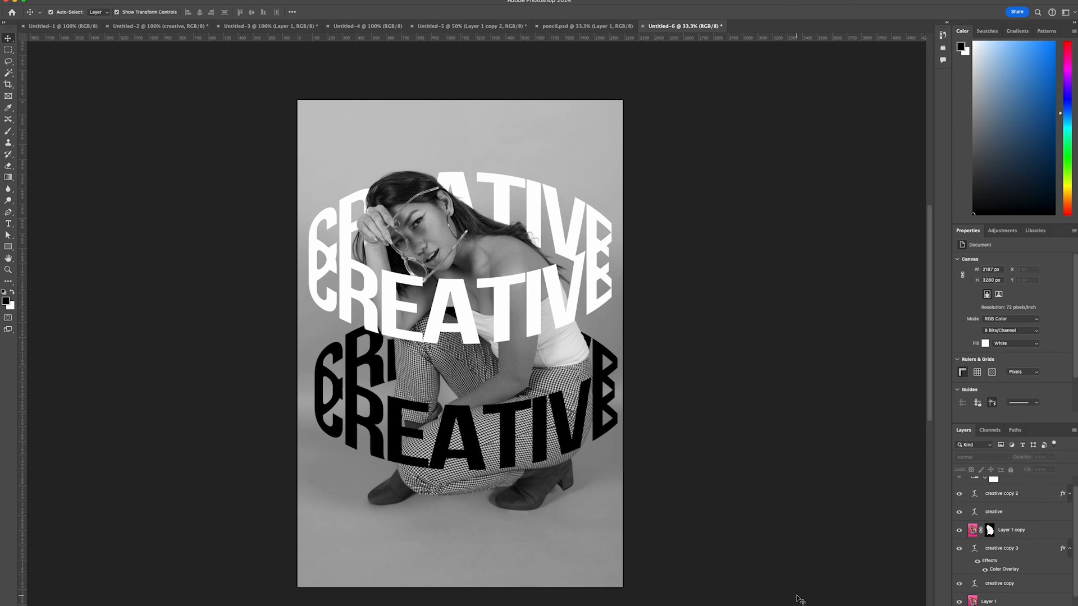
mouse_move(789, 576)
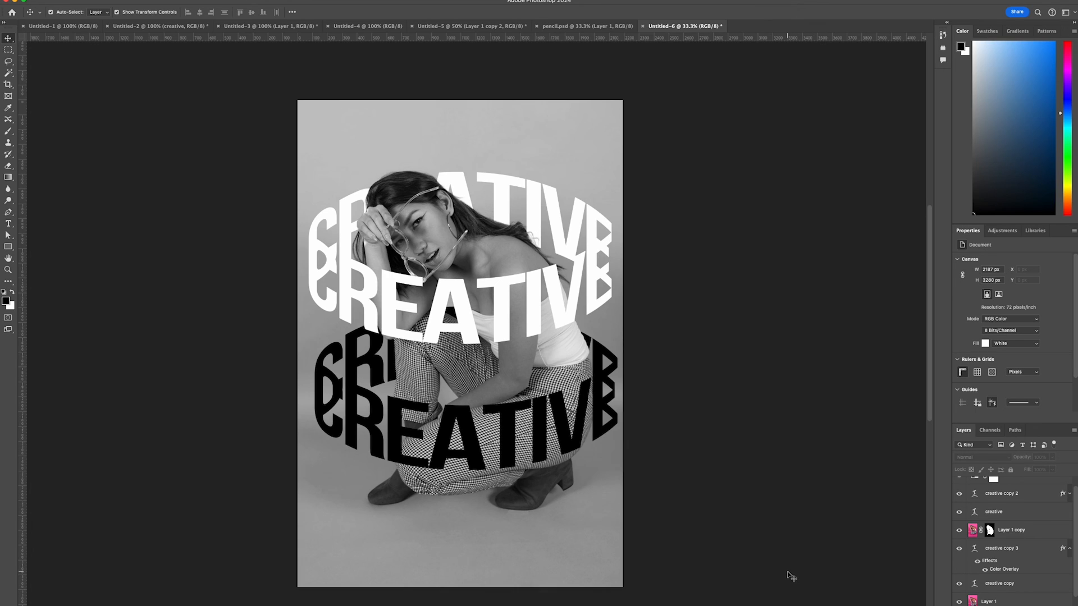
mouse_move(777, 589)
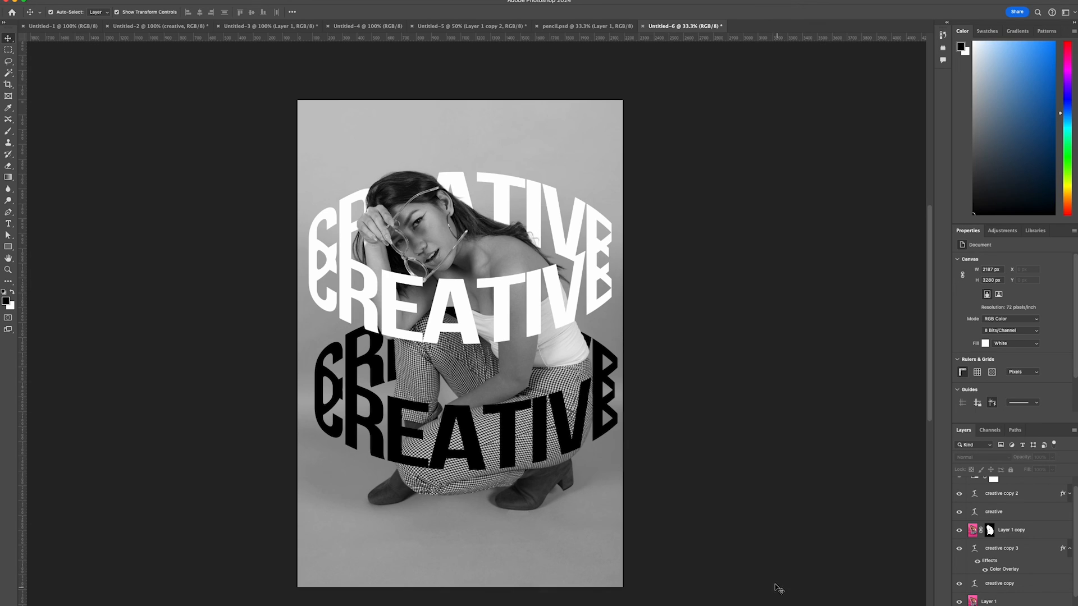
mouse_move(484, 379)
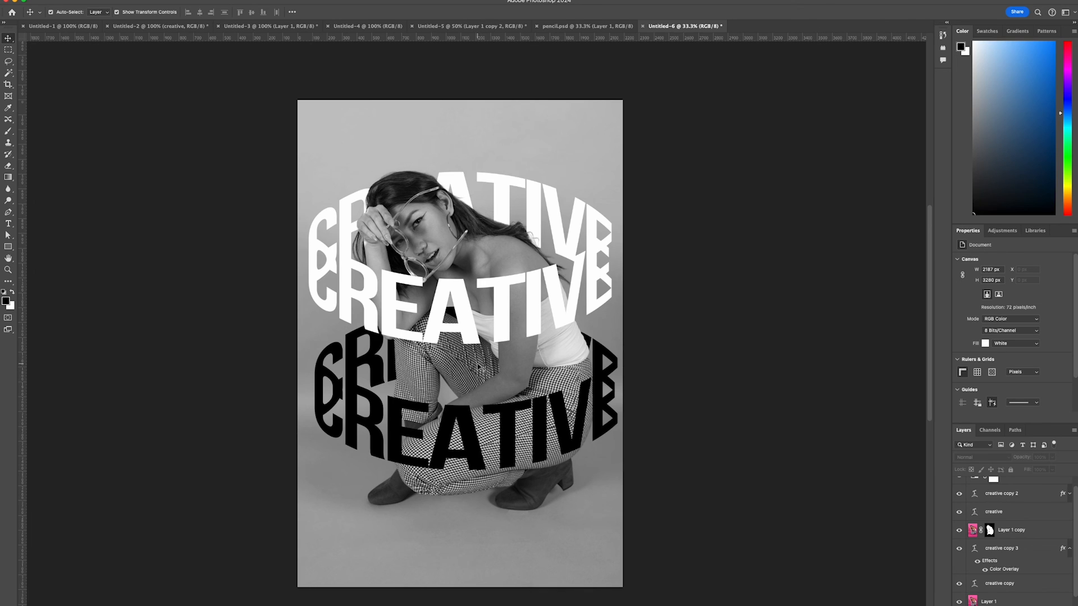
mouse_move(573, 330)
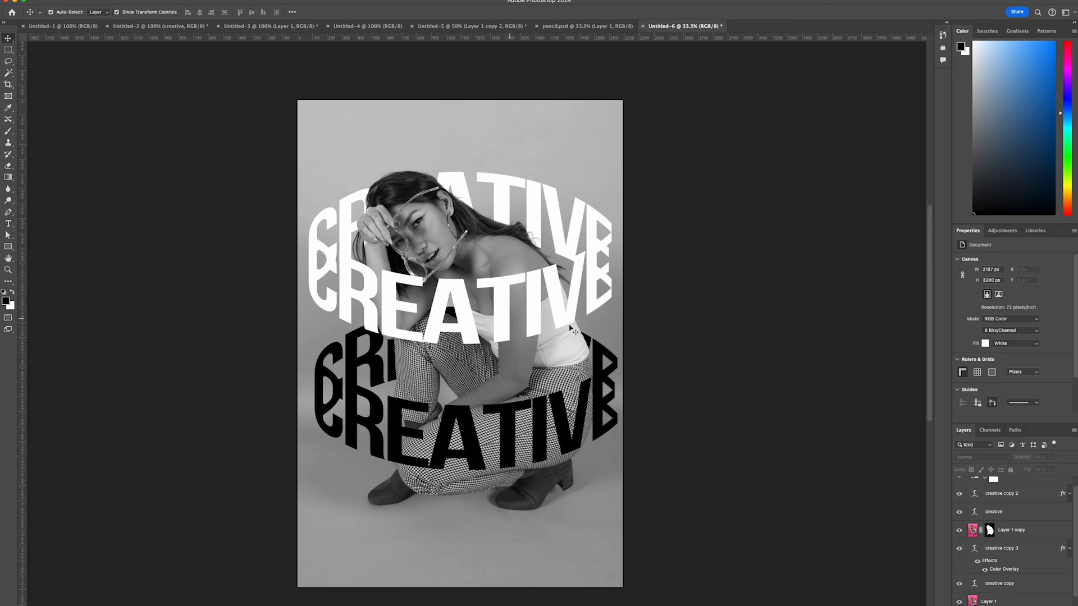
mouse_move(650, 539)
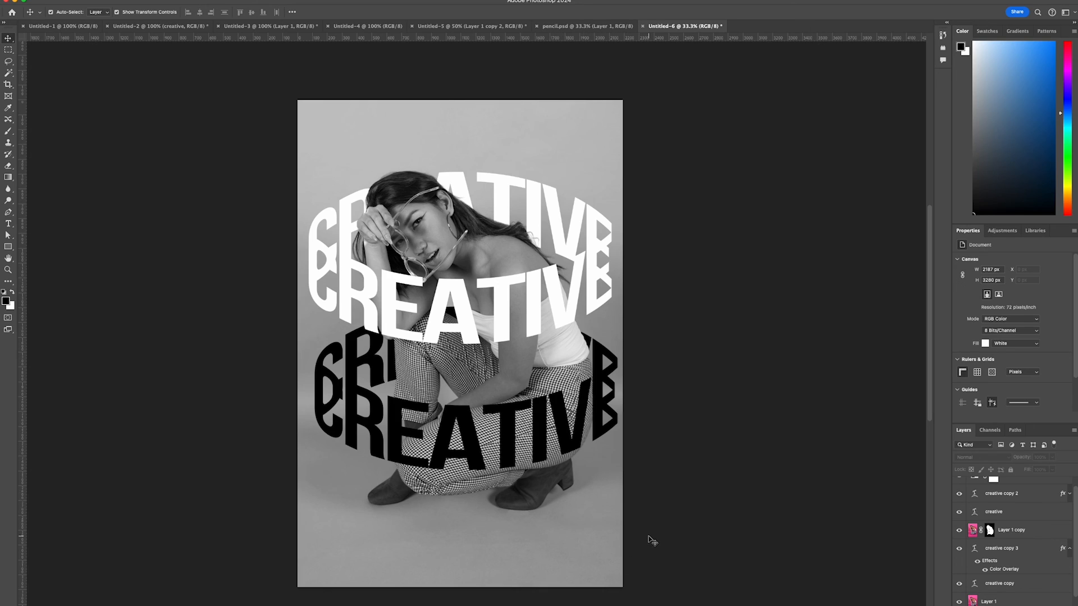